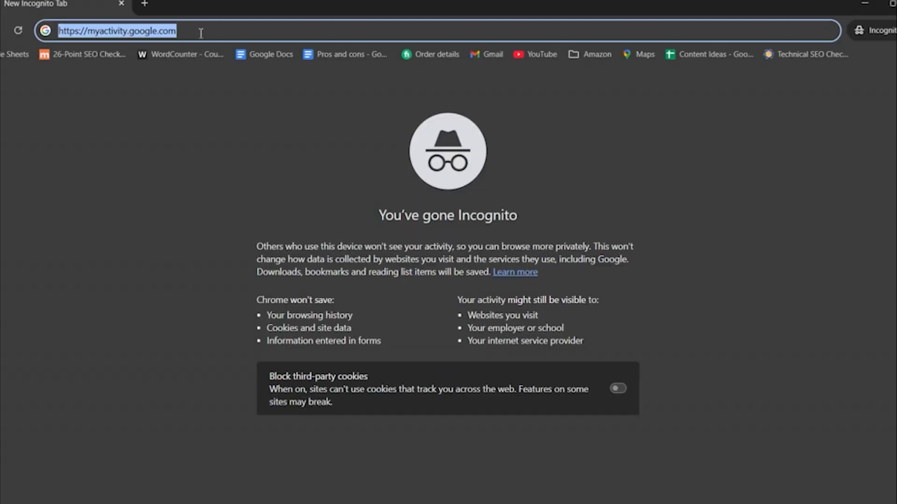
- Load myactivity.google.com and sign in to the Google account with its password
{"action": "key", "text": "Return"}
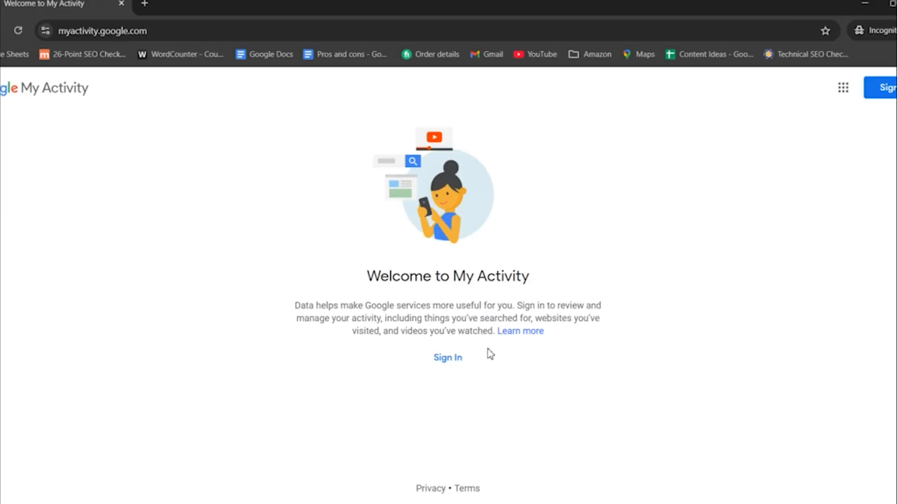
{"action": "left_click", "coordinate": [448, 358]}
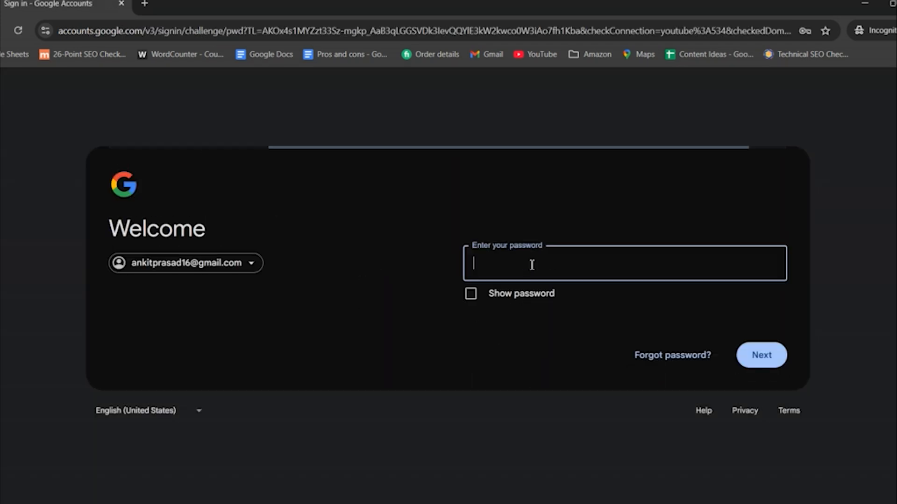
{"action": "type", "text": "password"}
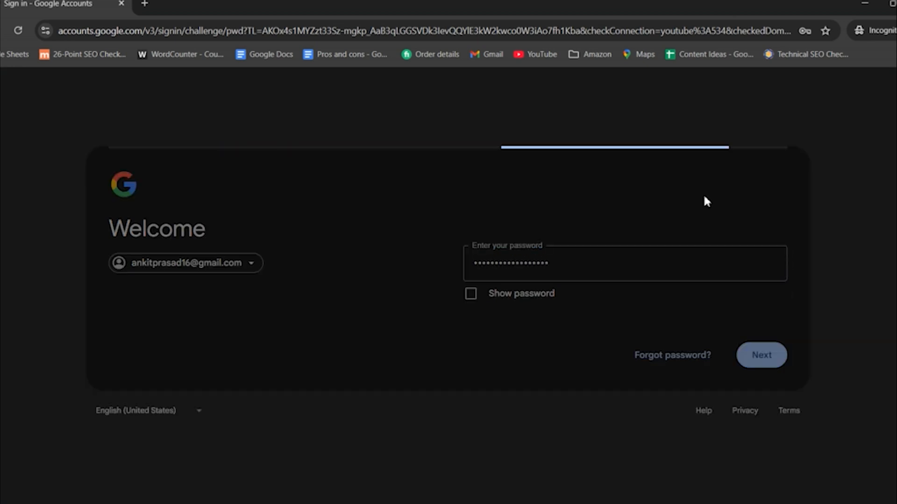
{"action": "left_click", "coordinate": [761, 355]}
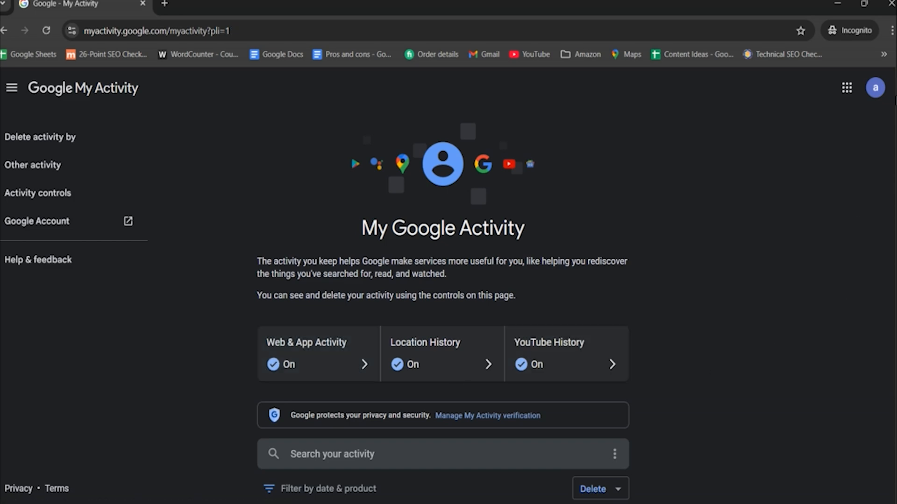
- Filter the activity list by date and product, limiting results to the last 7 days
{"action": "scroll", "scroll_direction": "down", "scroll_amount": 3}
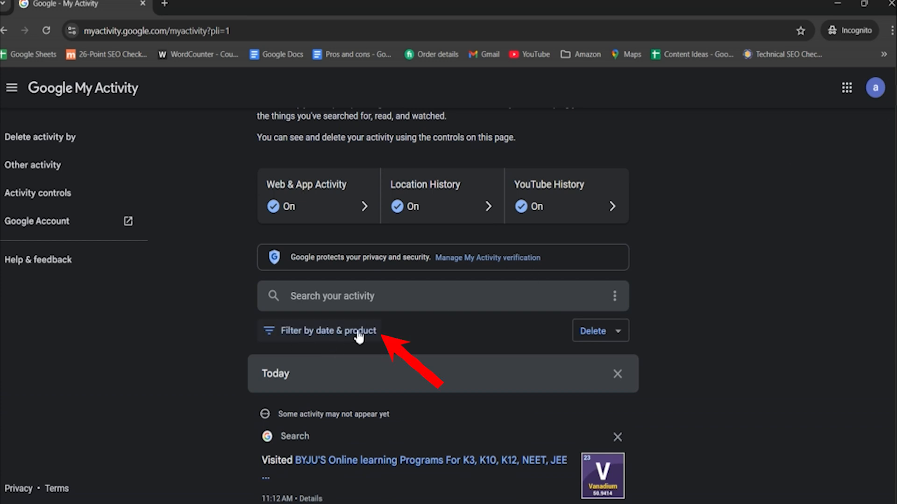
{"action": "left_click", "coordinate": [327, 331]}
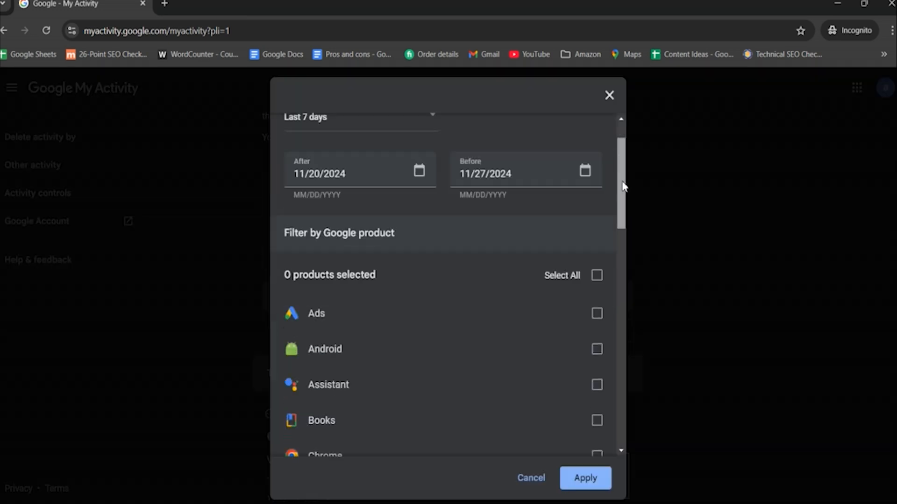
{"action": "scroll", "scroll_direction": "down", "scroll_amount": 3}
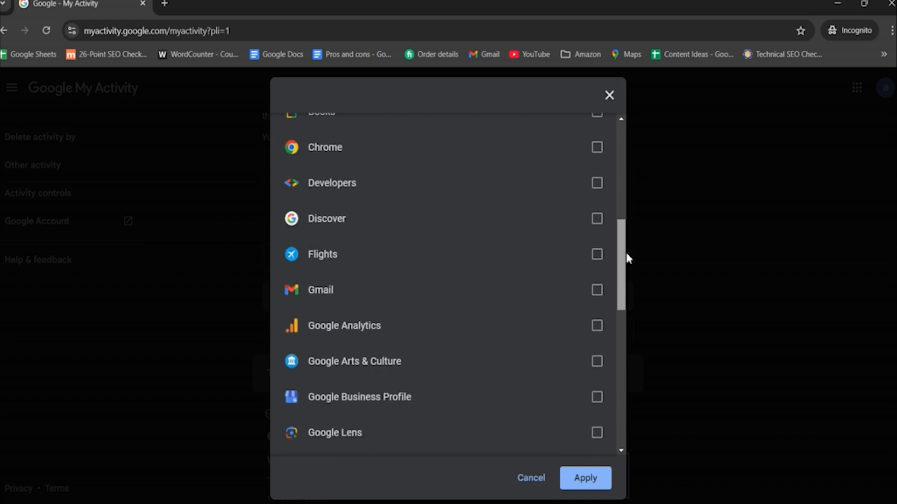
{"action": "scroll", "scroll_direction": "up", "scroll_amount": 3}
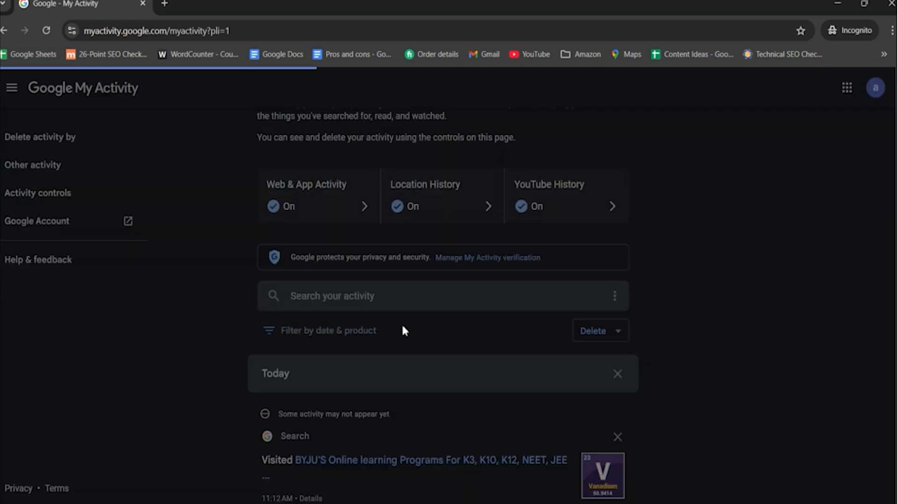
{"action": "left_click", "coordinate": [326, 331]}
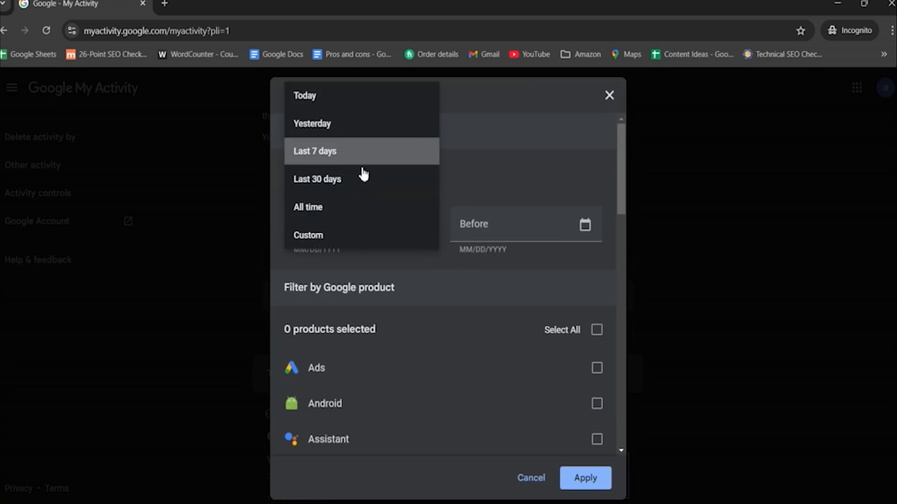
{"action": "left_click", "coordinate": [585, 477]}
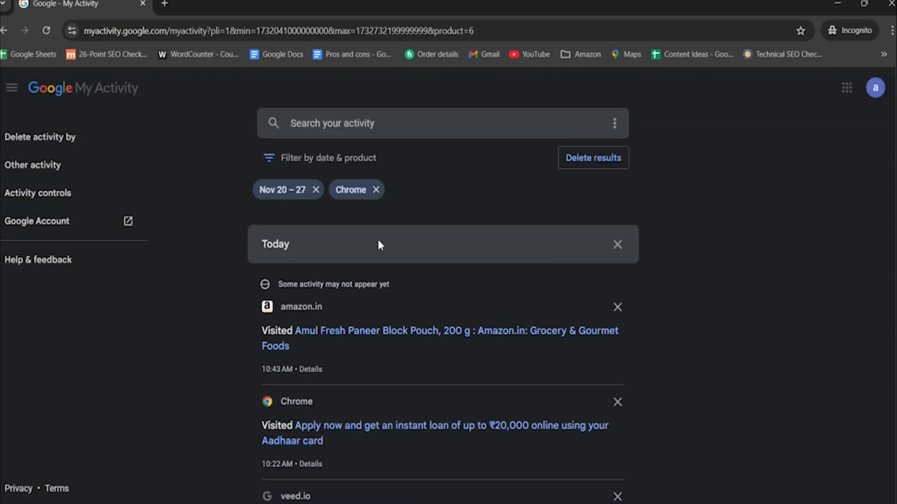
{"action": "scroll", "scroll_direction": "down", "scroll_amount": 3}
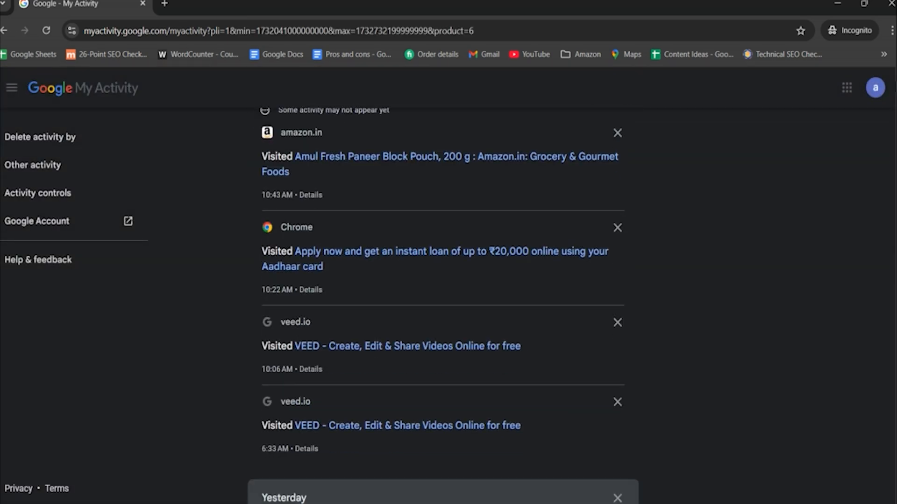
{"action": "scroll", "scroll_direction": "down", "scroll_amount": 3}
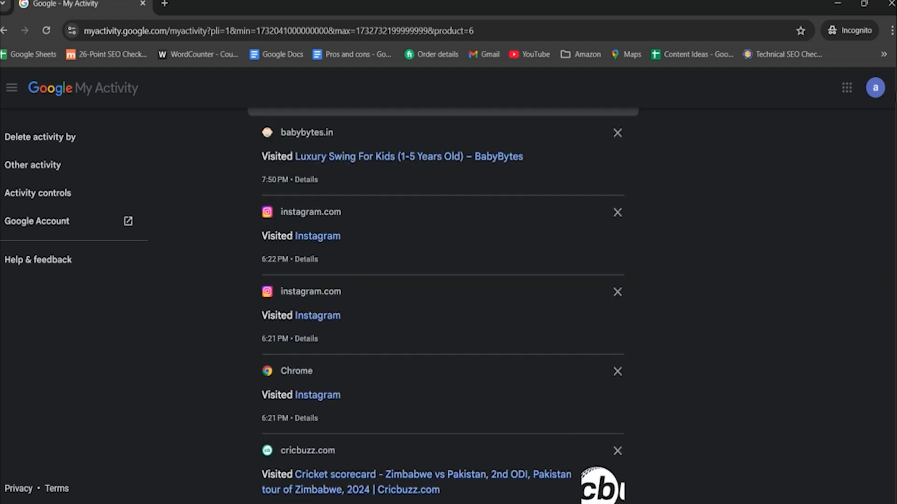
{"action": "scroll", "scroll_direction": "down", "scroll_amount": 3}
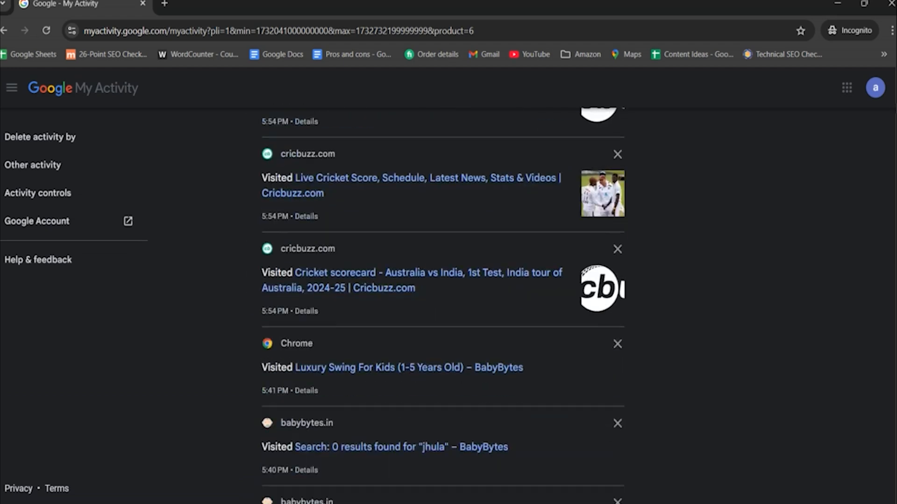
{"action": "scroll", "scroll_direction": "down", "scroll_amount": 3}
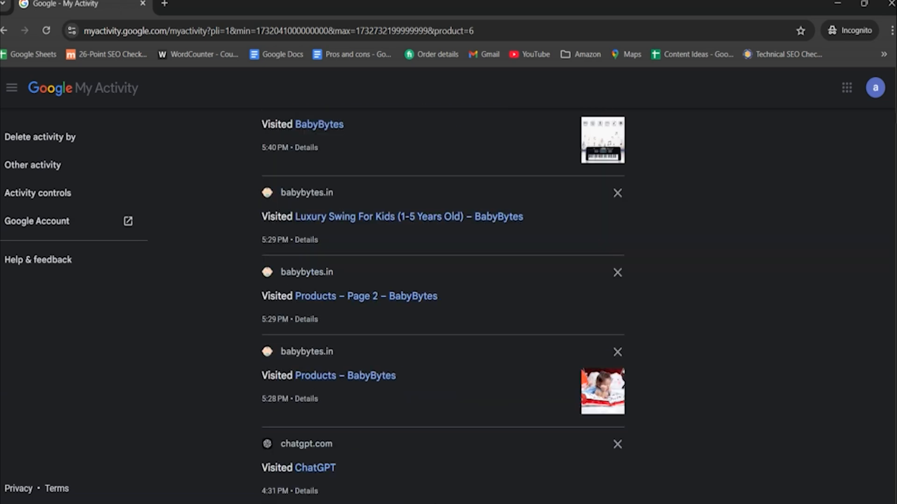
{"action": "scroll", "scroll_direction": "down", "scroll_amount": 3}
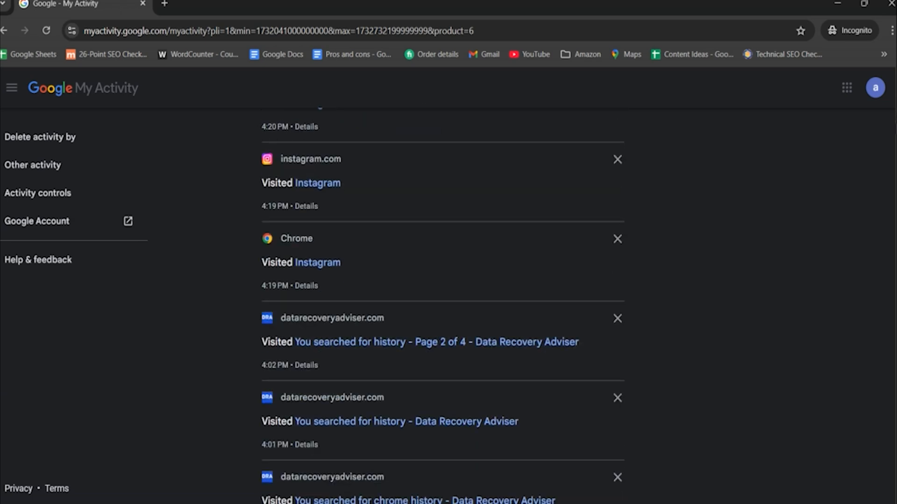
{"action": "scroll", "scroll_direction": "down", "scroll_amount": 3}
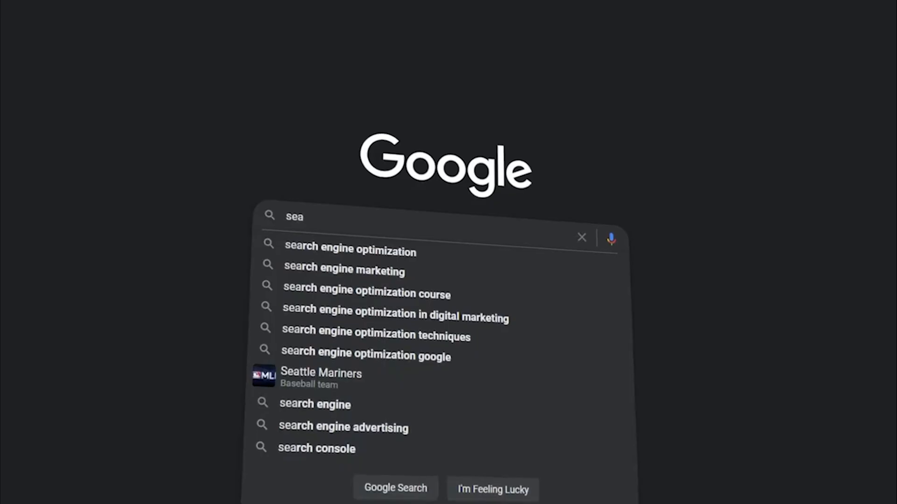
- Search for the SQLite viewer web page to load Chrome's History database
{"action": "type", "text": "rch"}
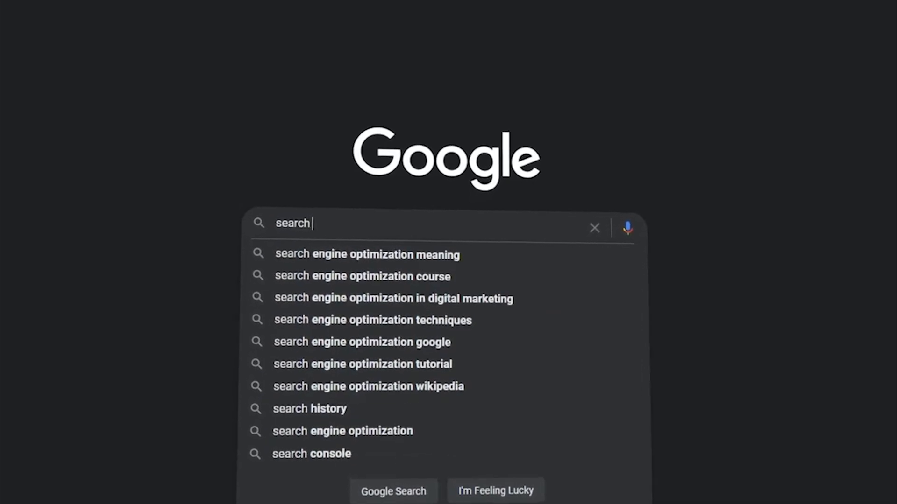
{"action": "type", "text": "engine op"}
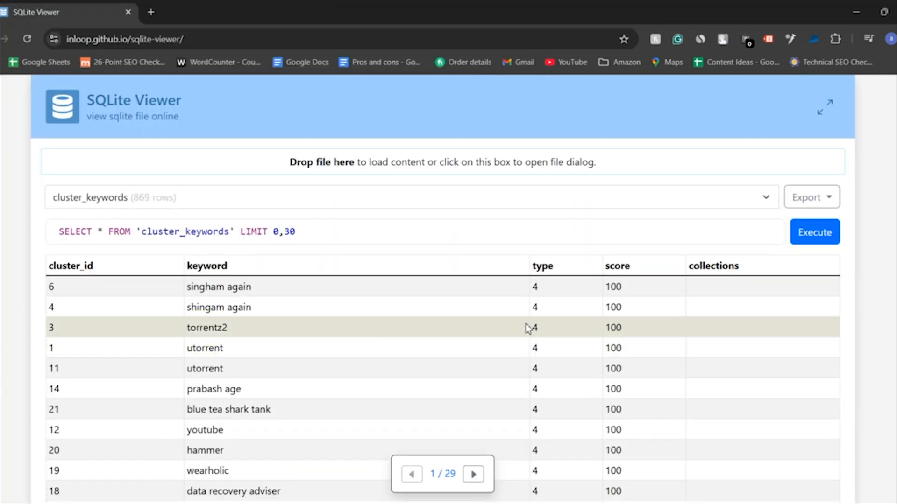
{"action": "scroll", "scroll_direction": "down", "scroll_amount": 3}
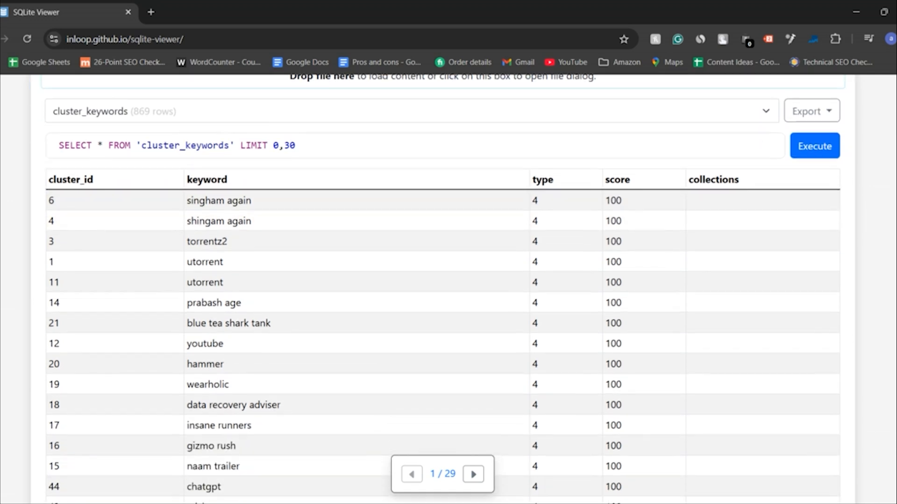
{"action": "scroll", "scroll_direction": "down", "scroll_amount": 3}
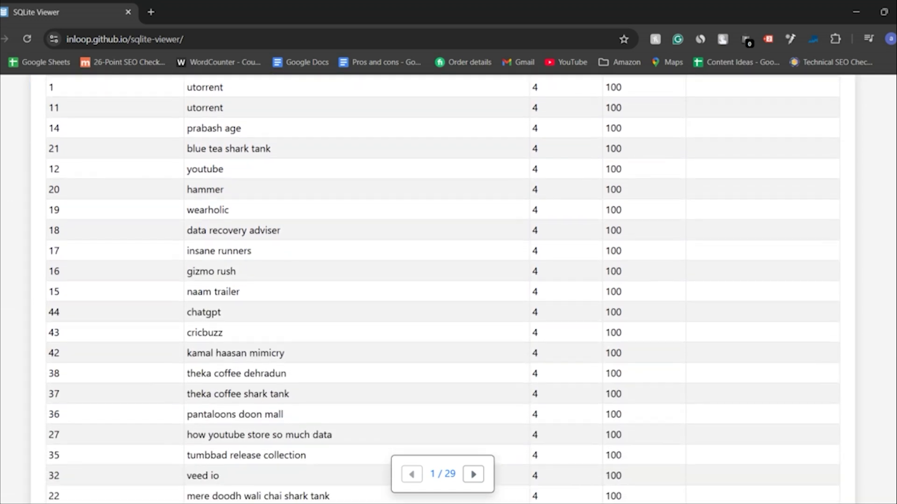
{"action": "scroll", "scroll_direction": "down", "scroll_amount": 3}
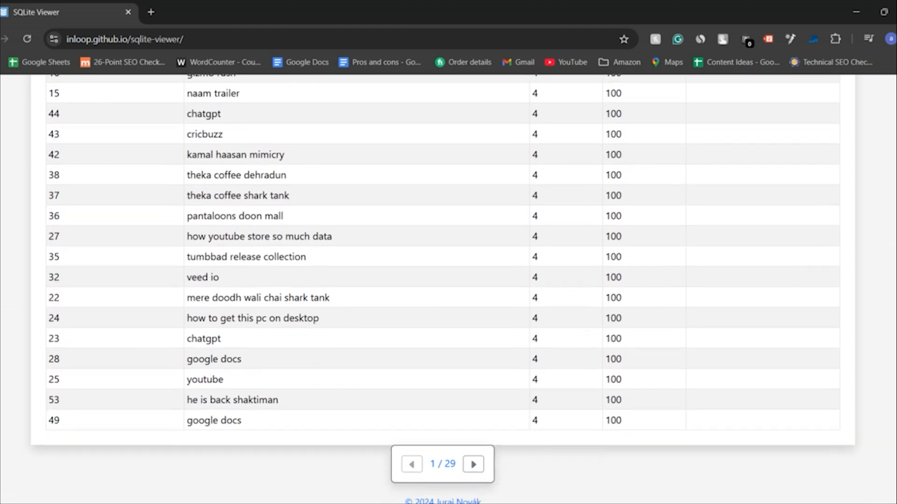
{"action": "scroll", "scroll_direction": "up", "scroll_amount": 3}
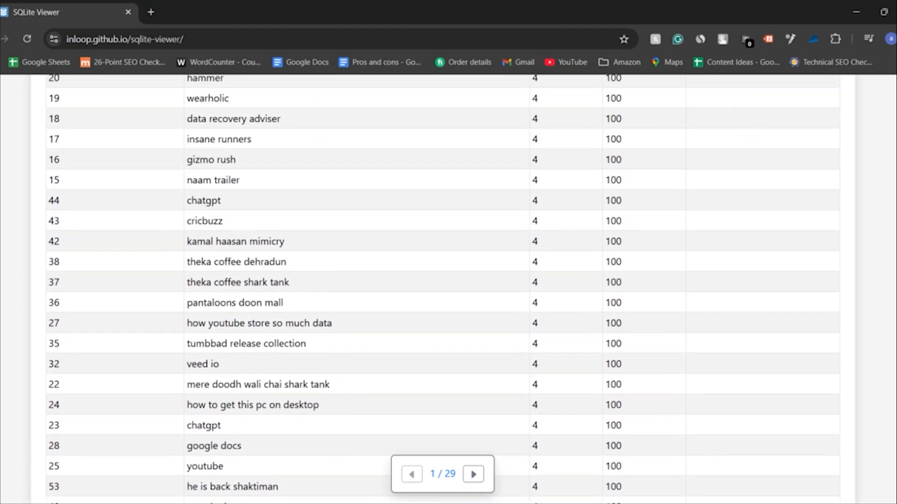
{"action": "left_click", "coordinate": [274, 199]}
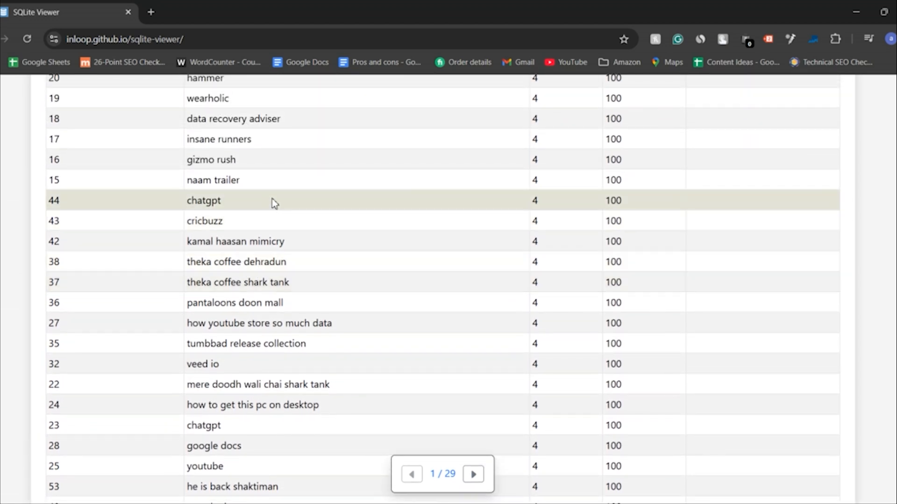
{"action": "scroll", "scroll_direction": "up", "scroll_amount": 3}
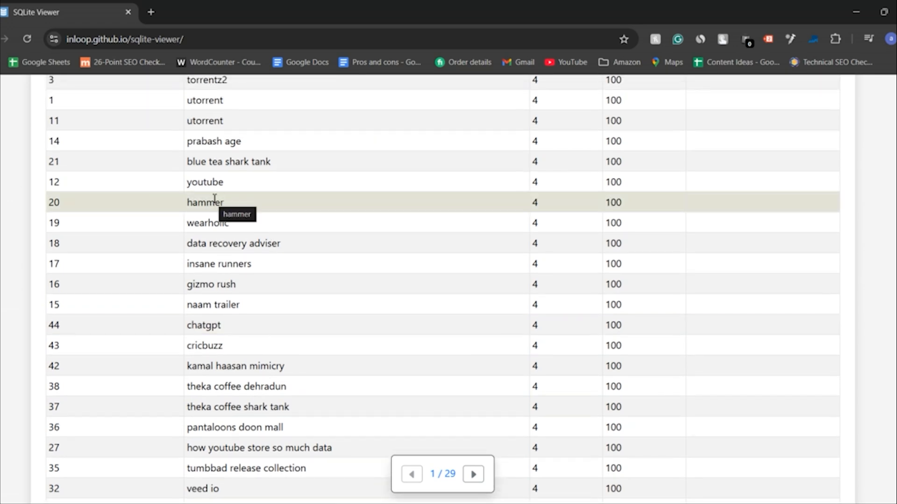
{"action": "scroll", "scroll_direction": "up", "scroll_amount": 3}
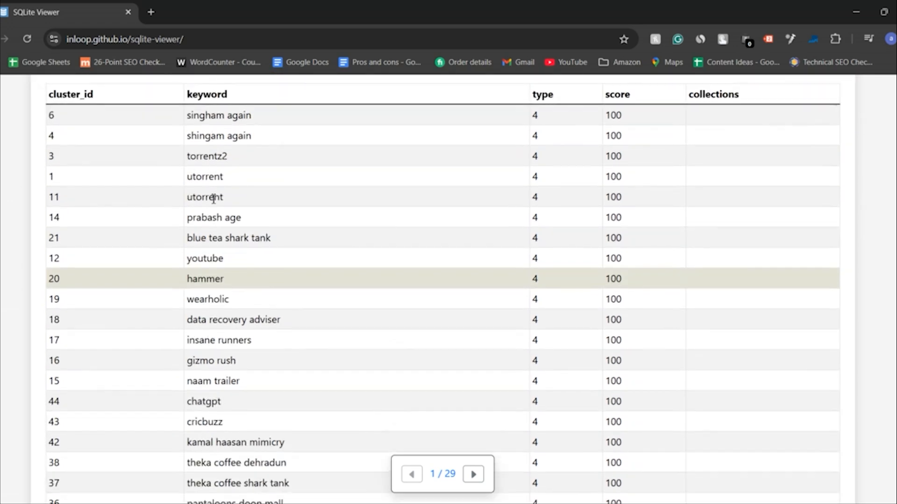
{"action": "scroll", "scroll_direction": "down", "scroll_amount": 3}
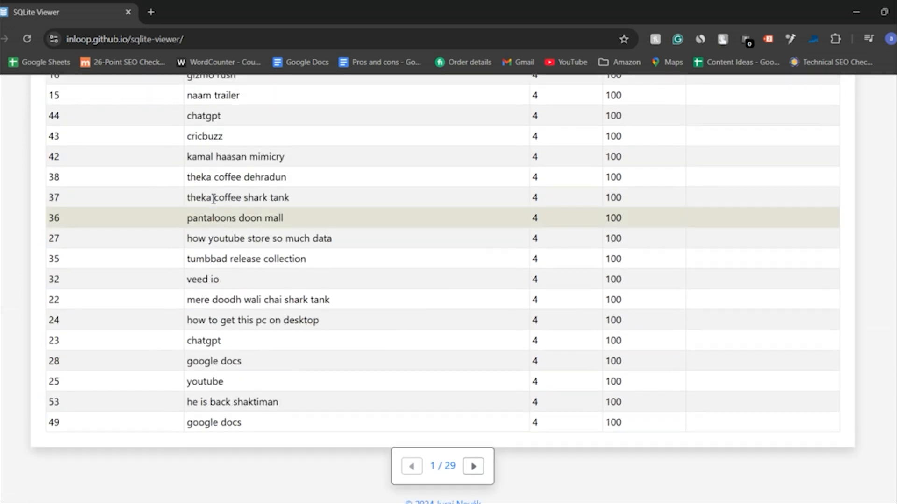
{"action": "scroll", "scroll_direction": "up", "scroll_amount": 3}
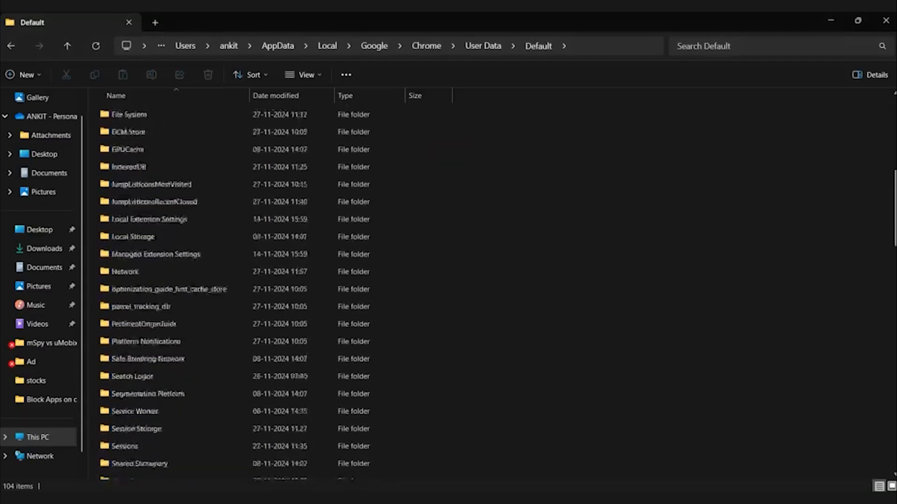
- Locate the History file in Chrome's Default folder and bring up its context menu
{"action": "scroll", "scroll_direction": "up", "scroll_amount": 3}
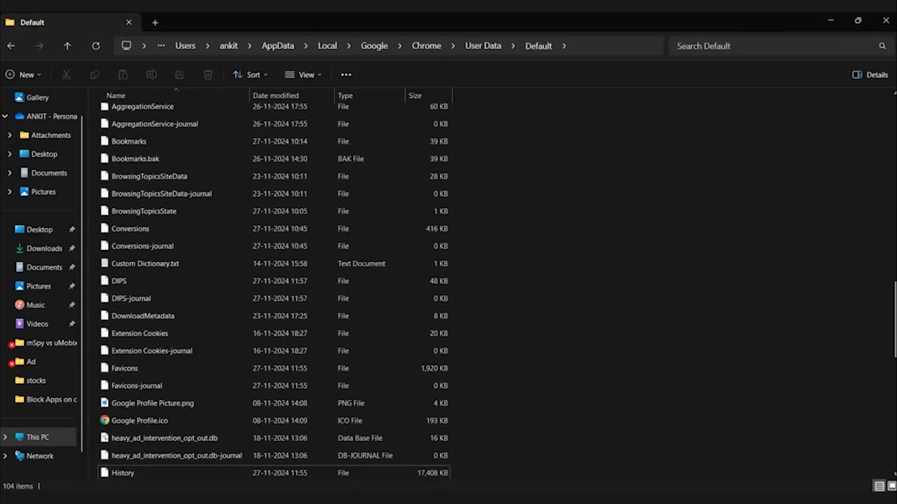
{"action": "scroll", "scroll_direction": "down", "scroll_amount": 3}
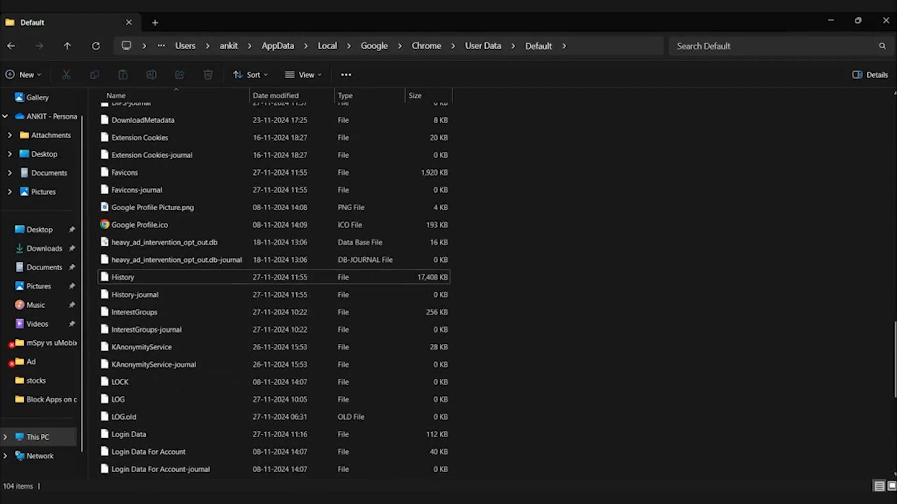
{"action": "left_click", "coordinate": [122, 278]}
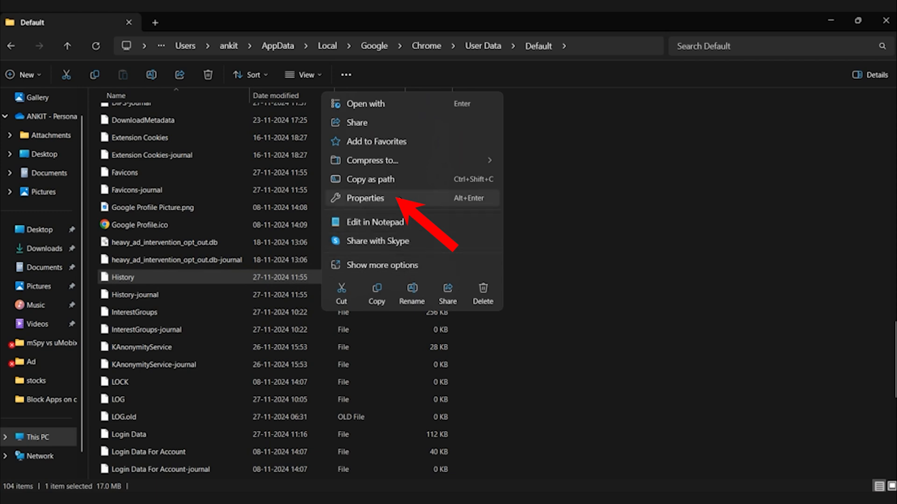
{"action": "left_click", "coordinate": [366, 198]}
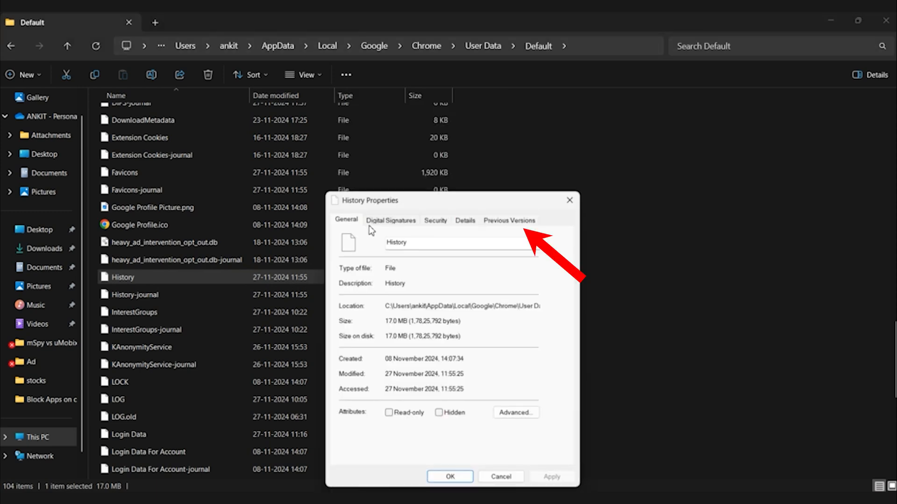
{"action": "left_click", "coordinate": [508, 220]}
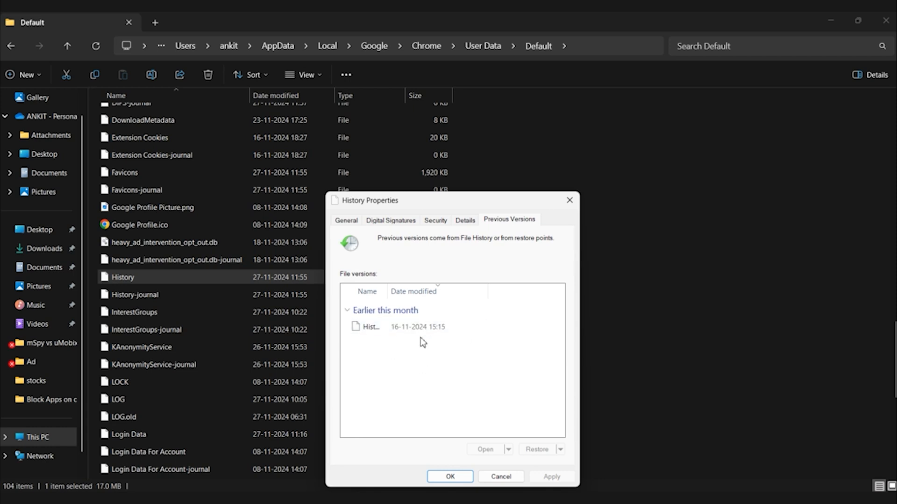
{"action": "mouse_move", "coordinate": [402, 363]}
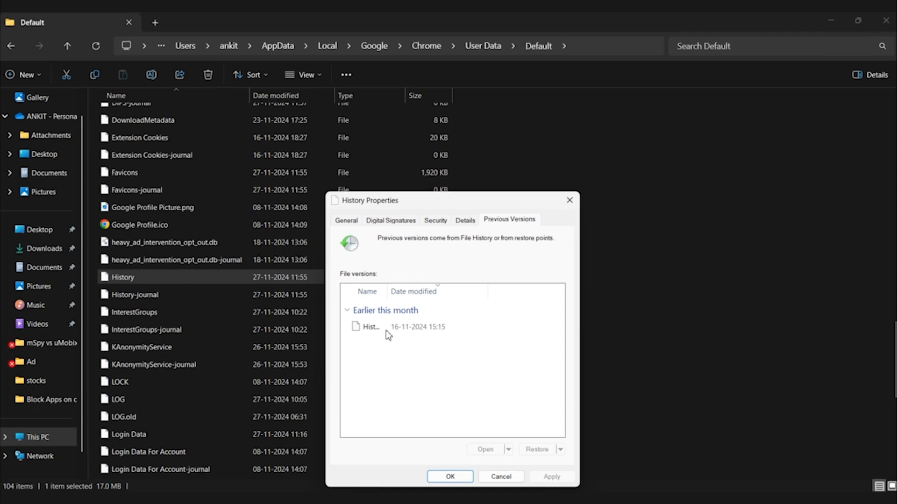
{"action": "left_click", "coordinate": [416, 327]}
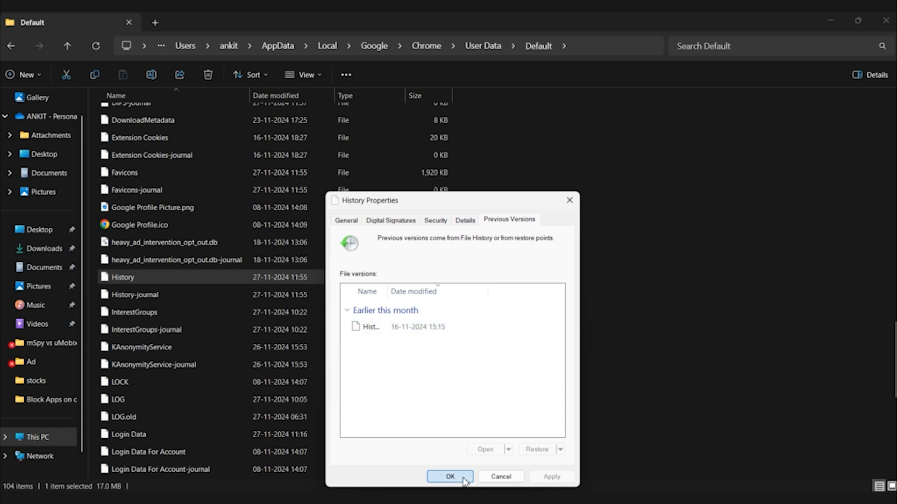
{"action": "left_click", "coordinate": [449, 476]}
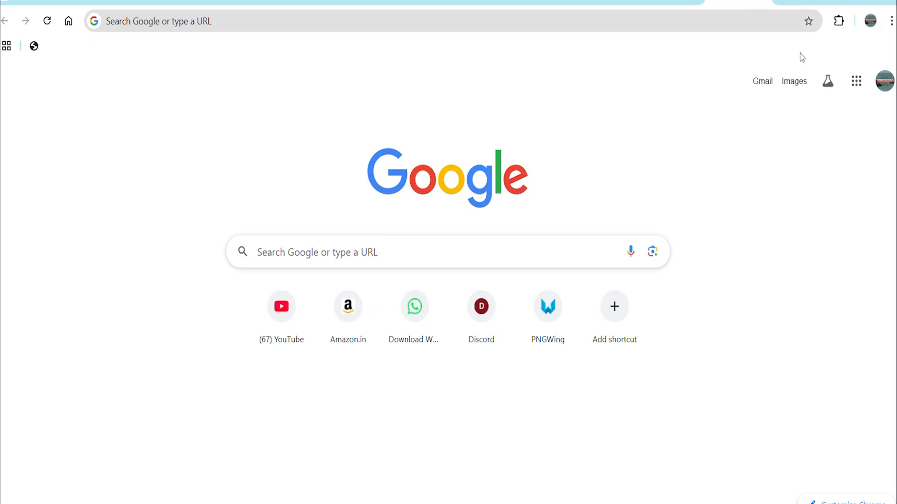
{"action": "mouse_move", "coordinate": [765, 320]}
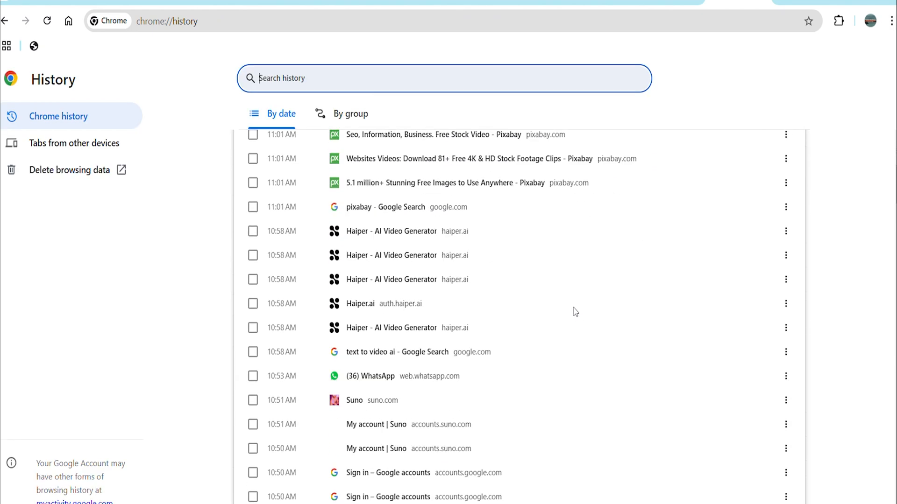
- Scroll through today's entries on the chrome://history page
{"action": "scroll", "scroll_direction": "down", "scroll_amount": 3}
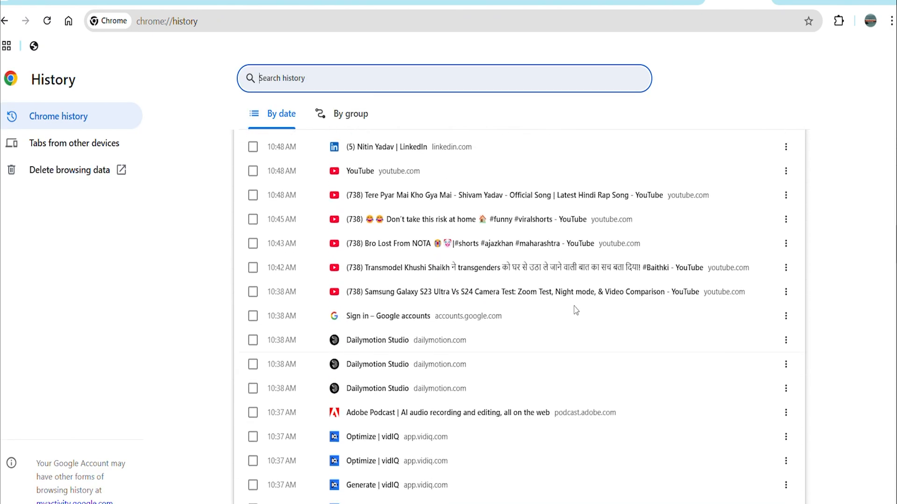
{"action": "scroll", "scroll_direction": "down", "scroll_amount": 3}
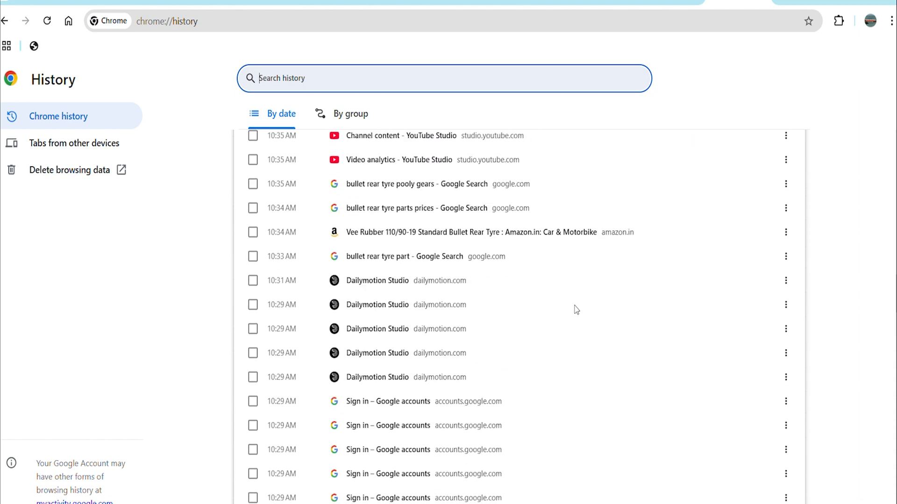
{"action": "scroll", "scroll_direction": "up", "scroll_amount": 3}
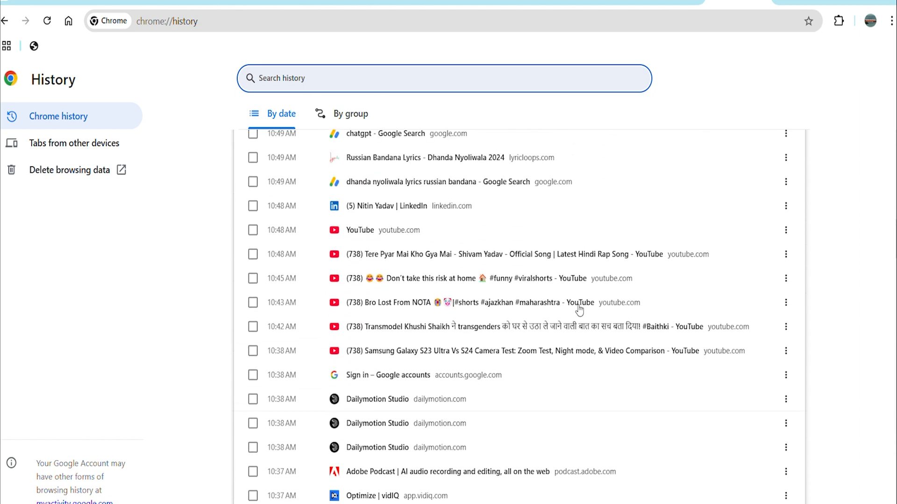
{"action": "scroll", "scroll_direction": "up", "scroll_amount": 3}
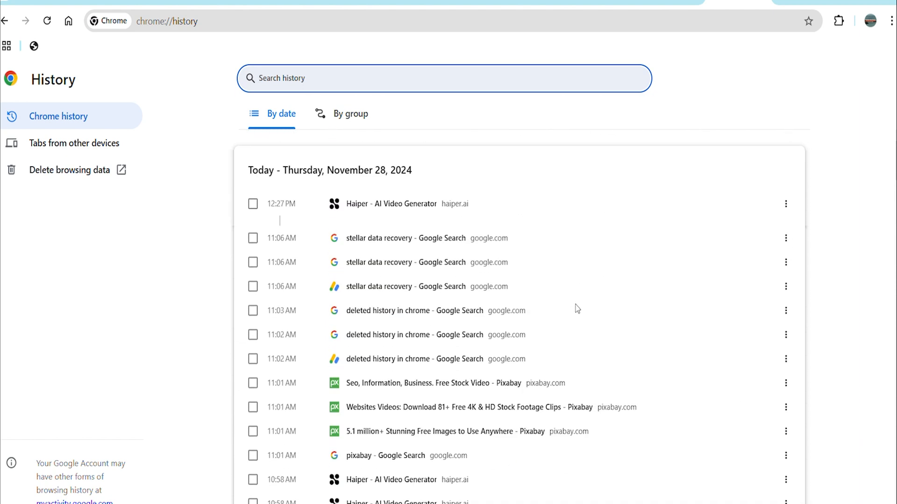